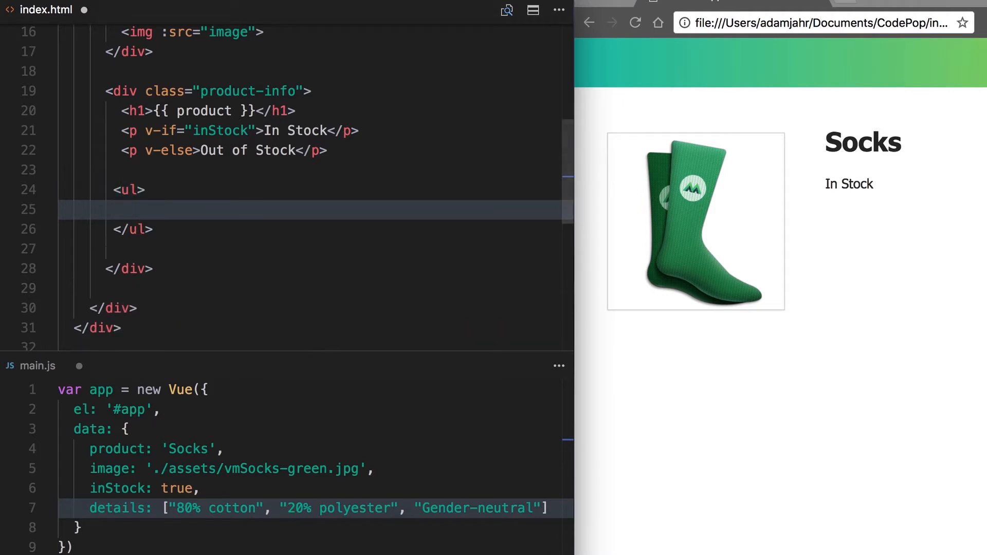
Add <li v-for="detail in details">{{ detail }}</li> inside the product-info list.
{"action": "type", "text": "<li></li>"}
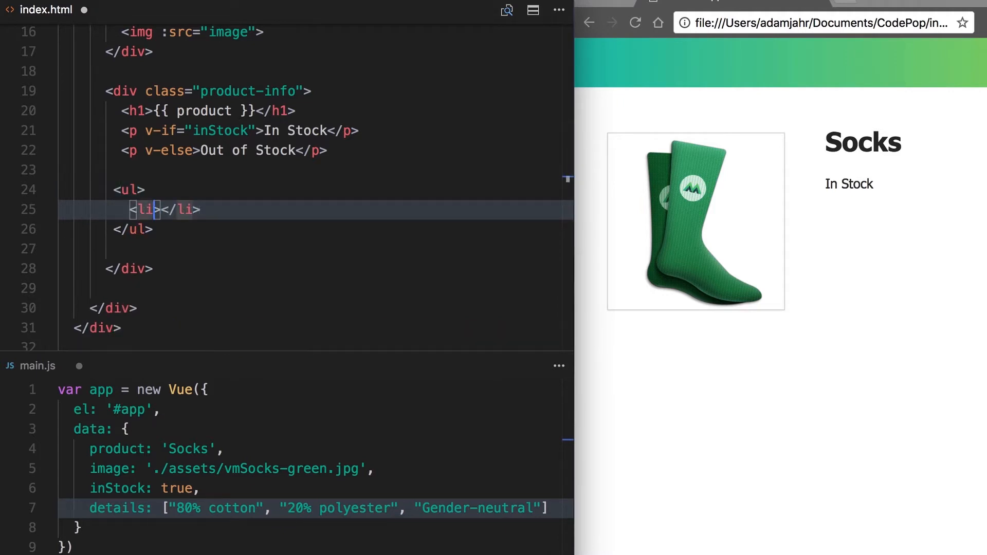
{"action": "type", "text": "v-"}
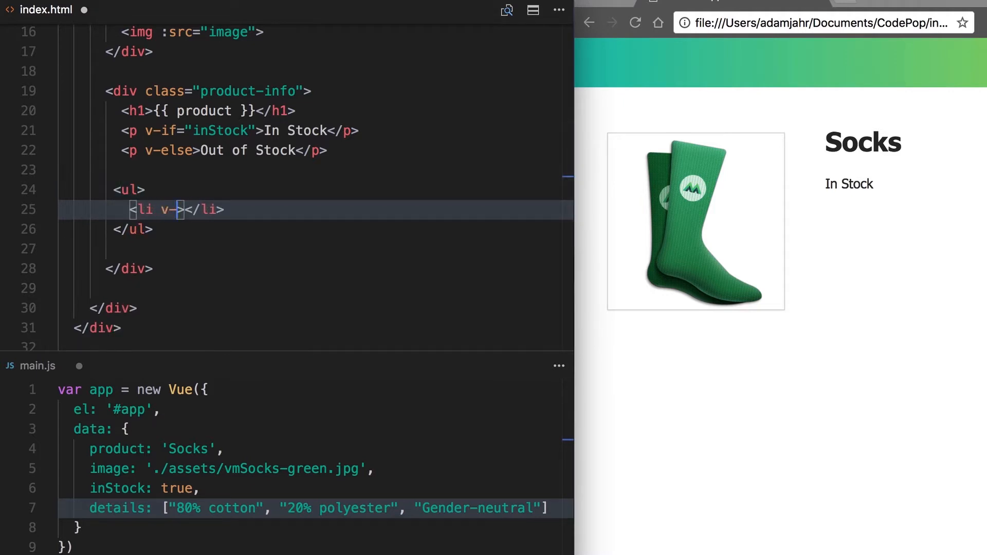
{"action": "type", "text": "for="}
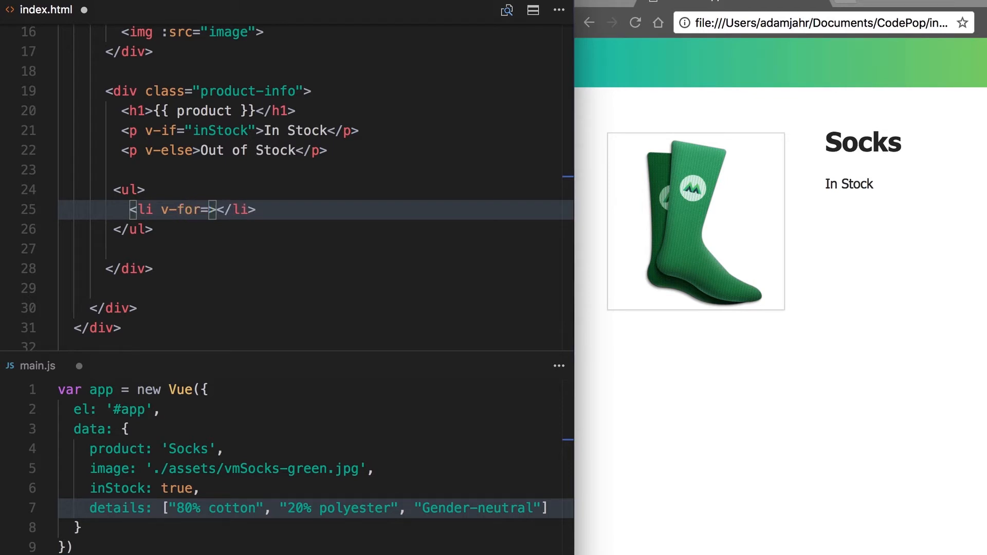
{"action": "type", "text": "\"det"}
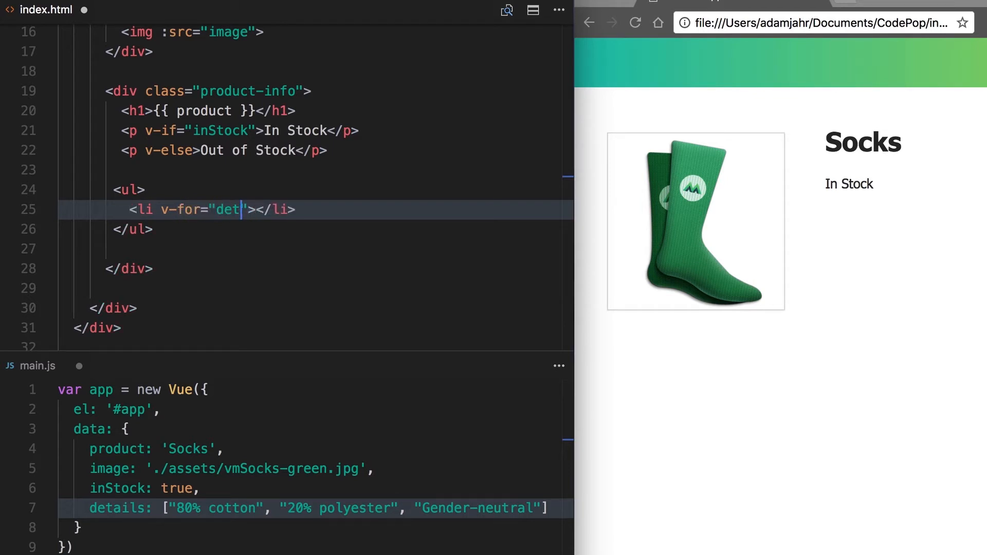
{"action": "type", "text": "ail in"}
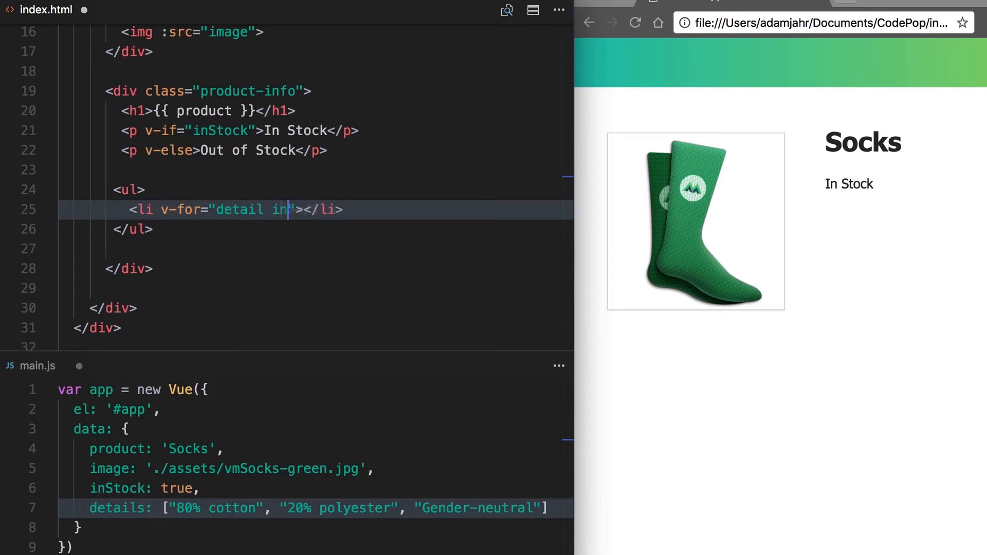
{"action": "type", "text": "details"}
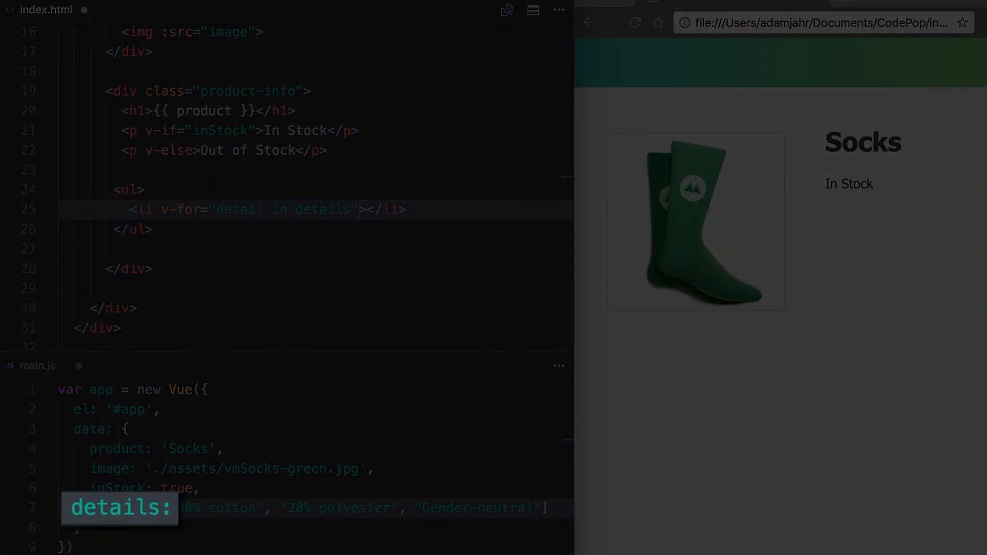
{"action": "type", "text": "{{"}
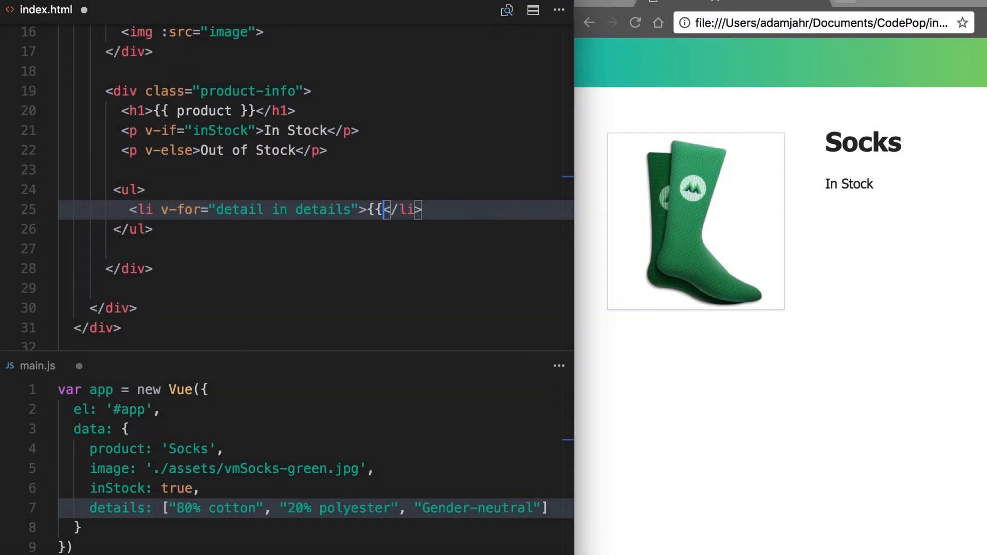
{"action": "type", "text": "detail"}
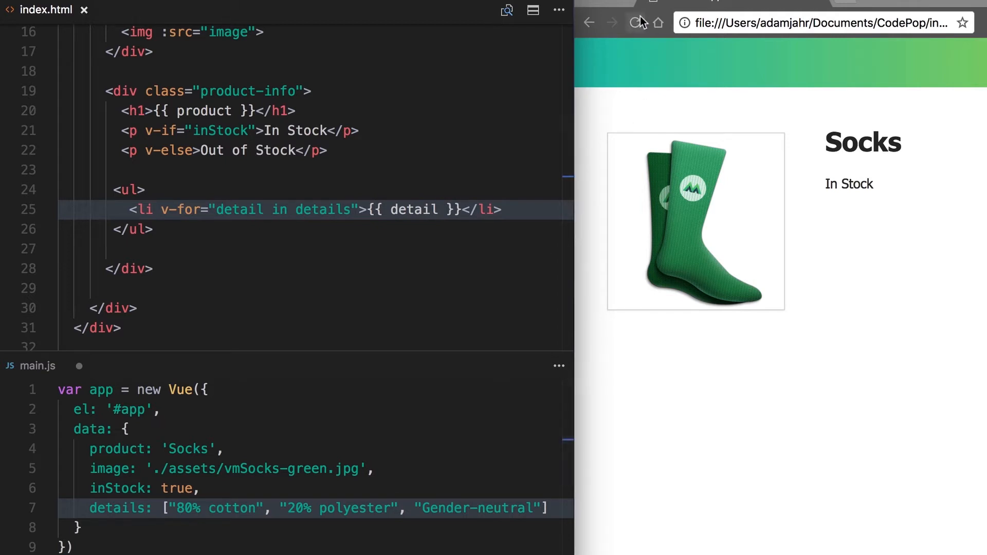
Refresh the browser page to confirm the three sock details are listed.
{"action": "left_click", "coordinate": [635, 22]}
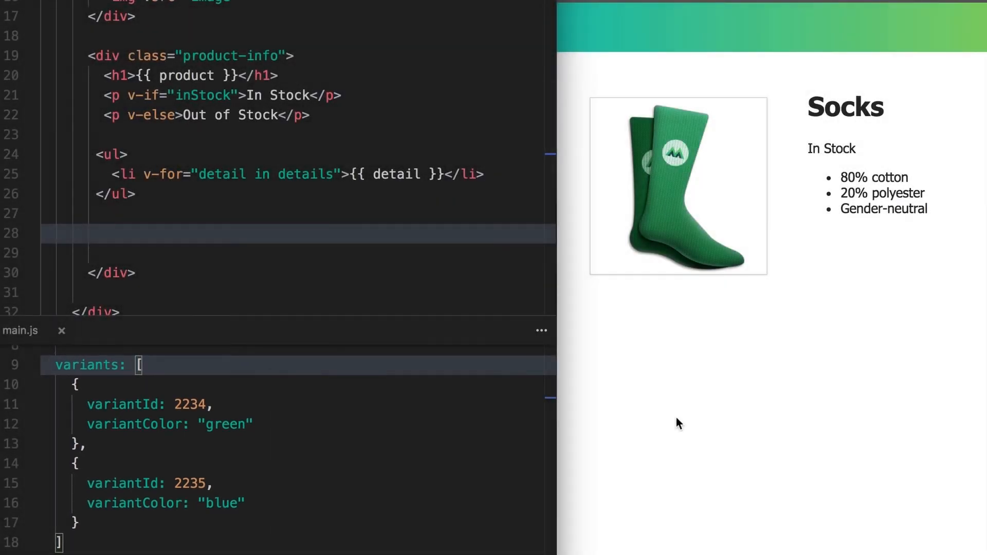
Add <div v-for="variant in variants"> with <p>{{ variant.variantColor }}</p> inside.
{"action": "type", "text": "<div"}
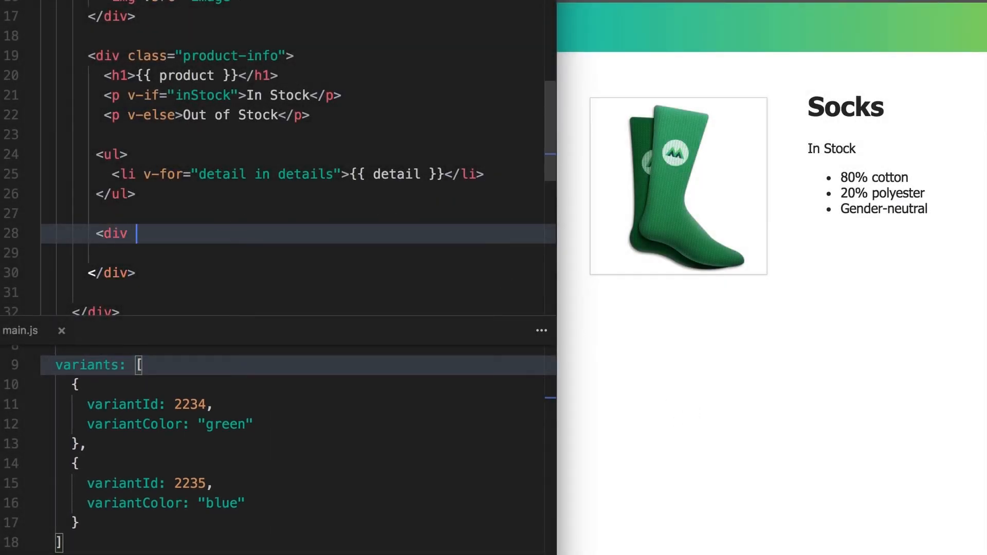
{"action": "type", "text": "v-for=\"\""}
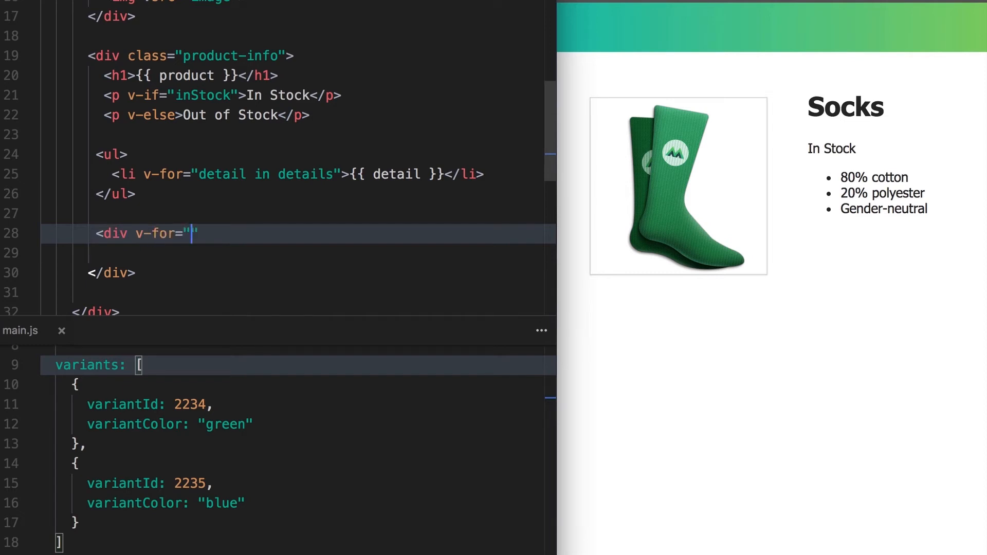
{"action": "type", "text": "variant in varian"}
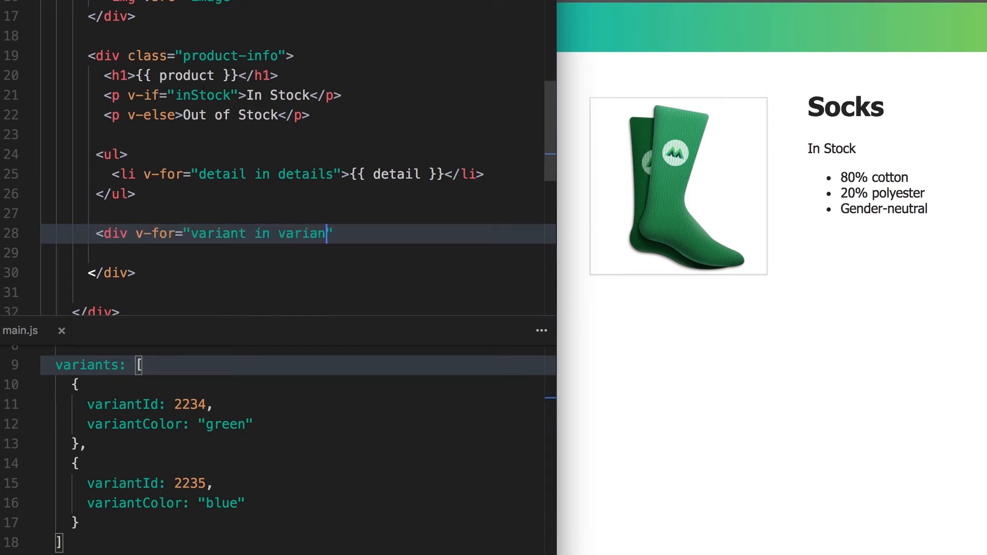
{"action": "type", "text": "ts\">"}
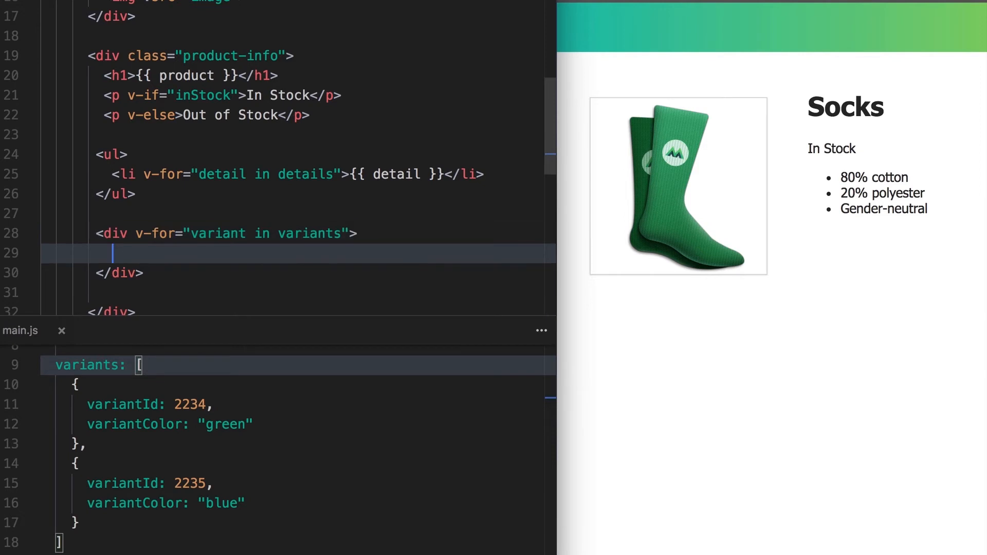
{"action": "type", "text": "<p>{{ variant }}</p>"}
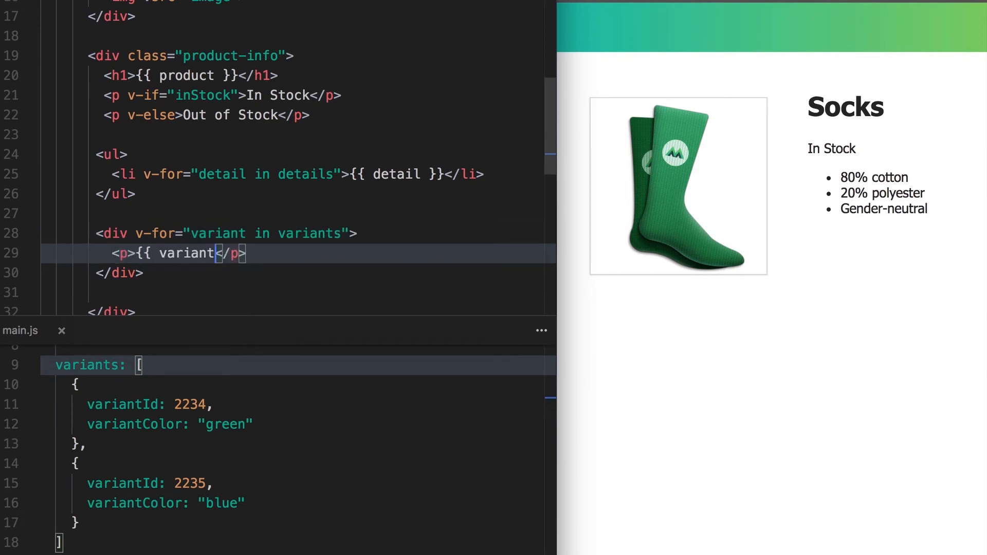
{"action": "type", "text": ".variantColor }}"}
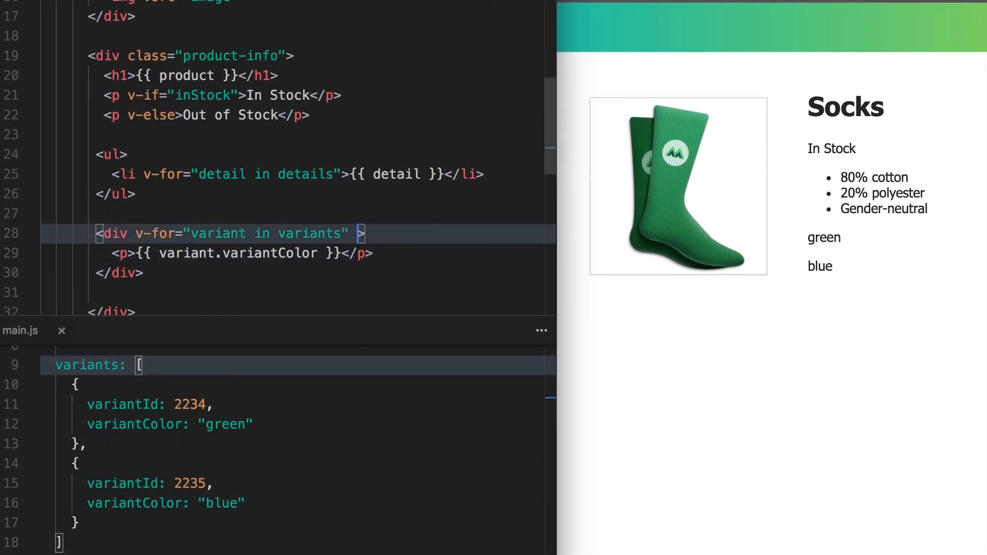
Start a :key="varia… binding on the variants div.
{"action": "type", "text": ":key"}
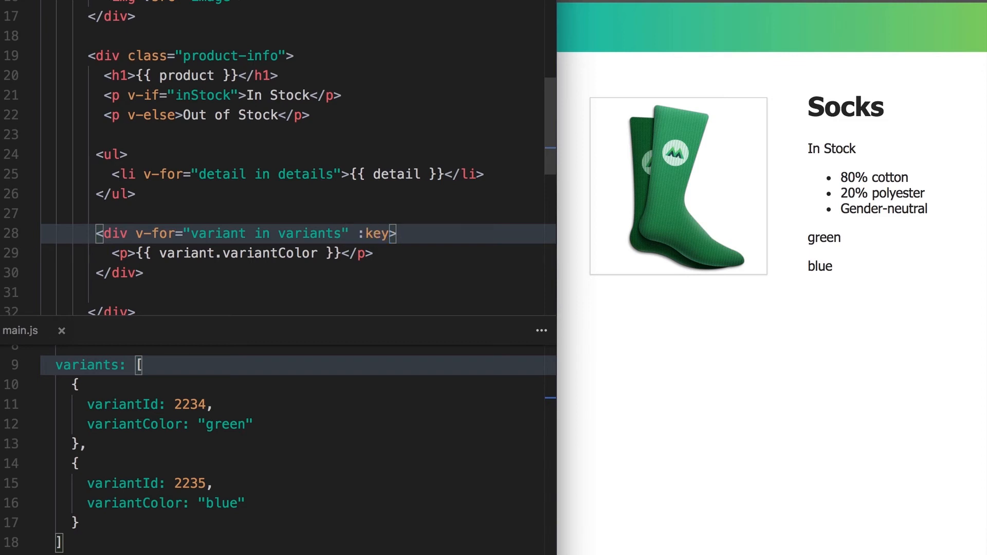
{"action": "type", "text": "=\"\""}
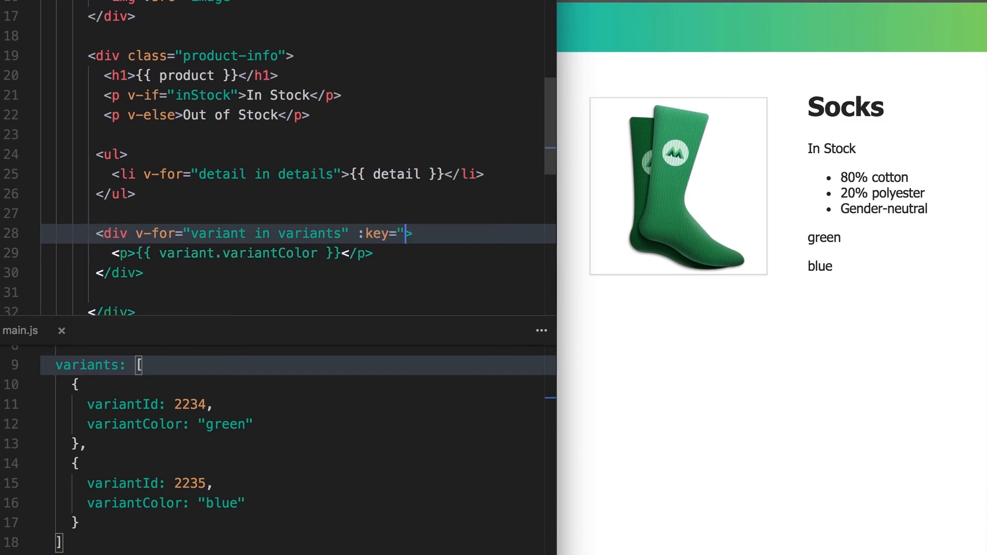
{"action": "type", "text": "varia\""}
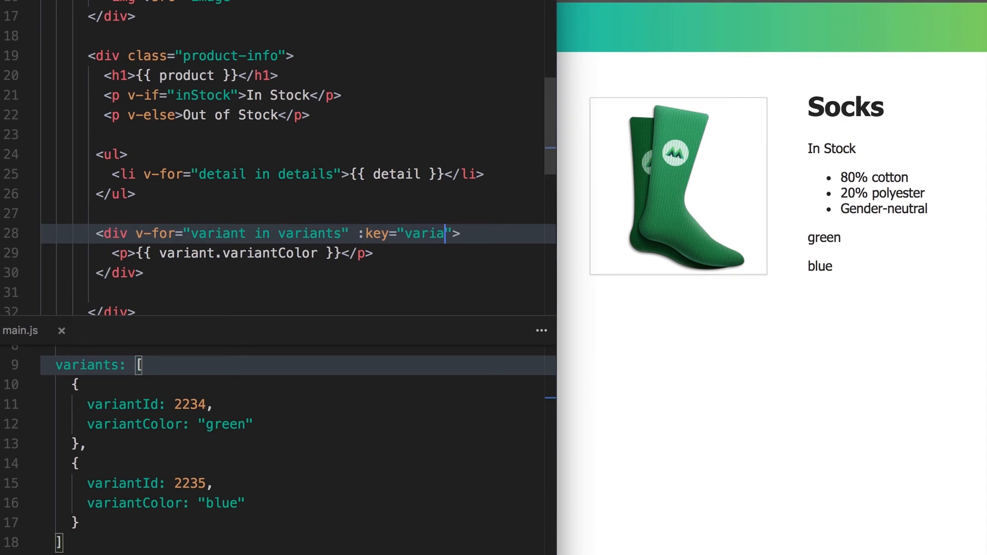